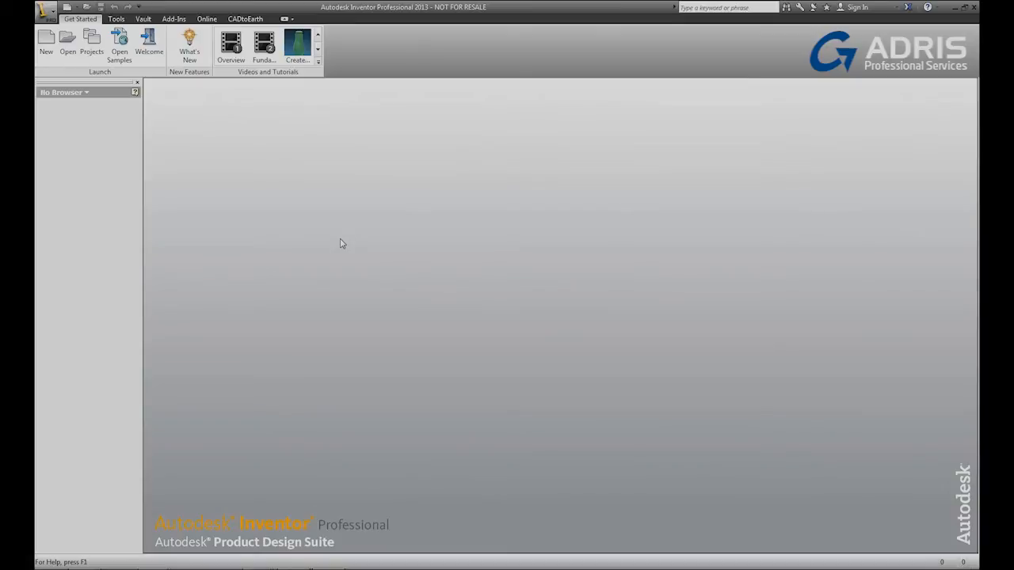
Step: Start opening an existing file from the Get Started ribbon
{"action": "left_click", "coordinate": [64, 47]}
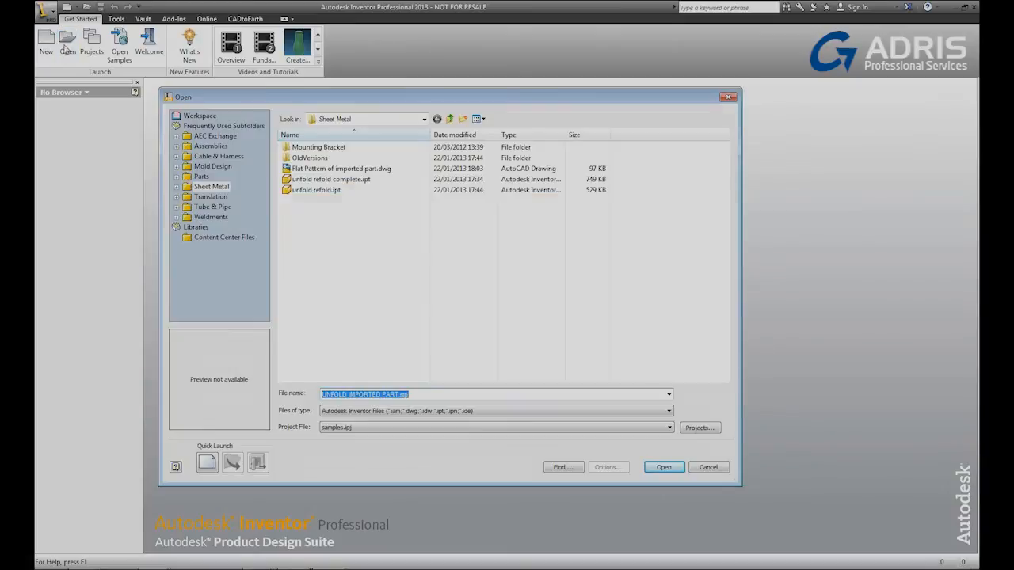
{"action": "mouse_move", "coordinate": [447, 374]}
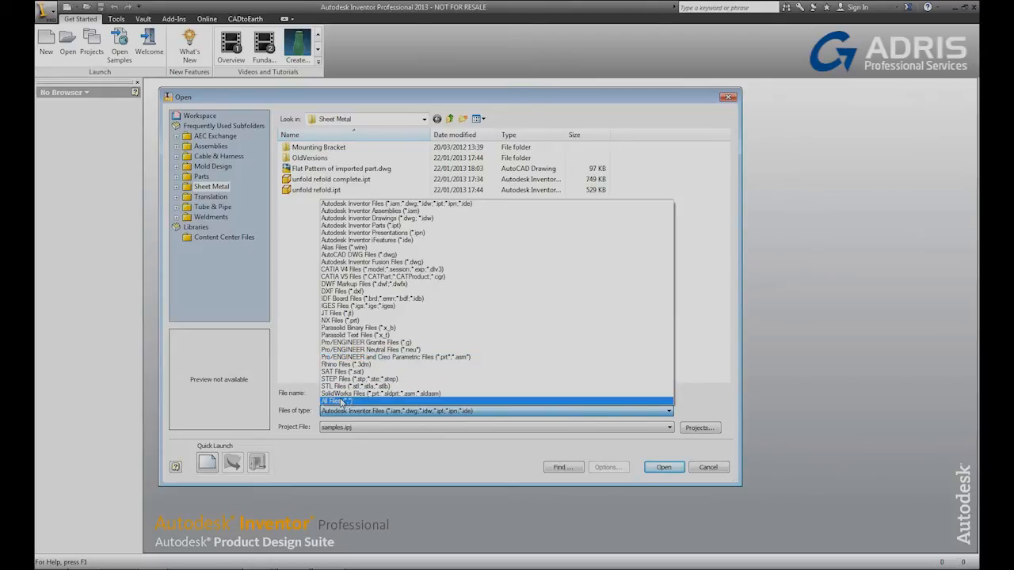
Step: List All Files (*.*) and open UNFOLD IMPORTED PART.stp from the Sheet Metal folder
{"action": "left_click", "coordinate": [336, 402]}
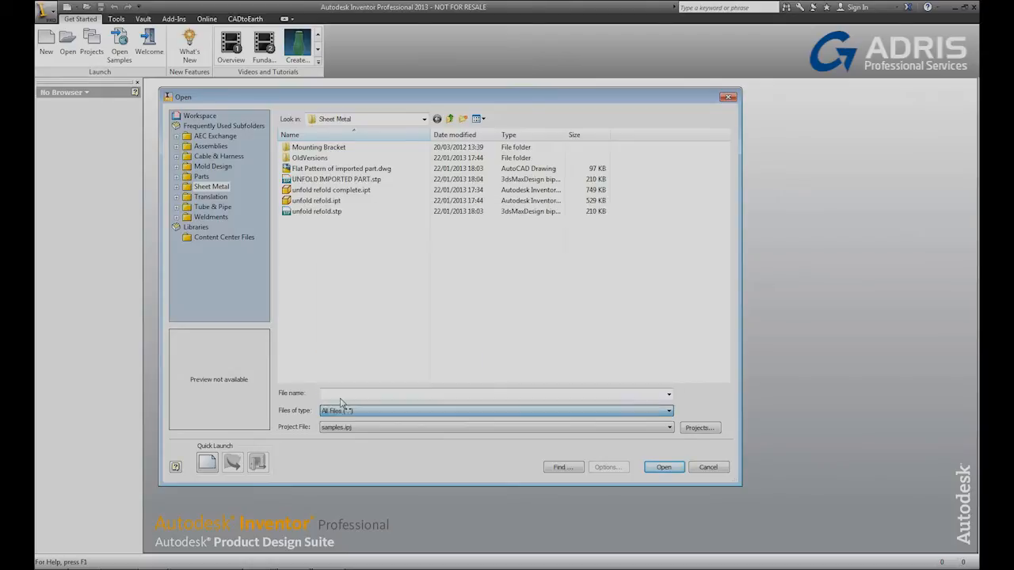
{"action": "left_click", "coordinate": [336, 177]}
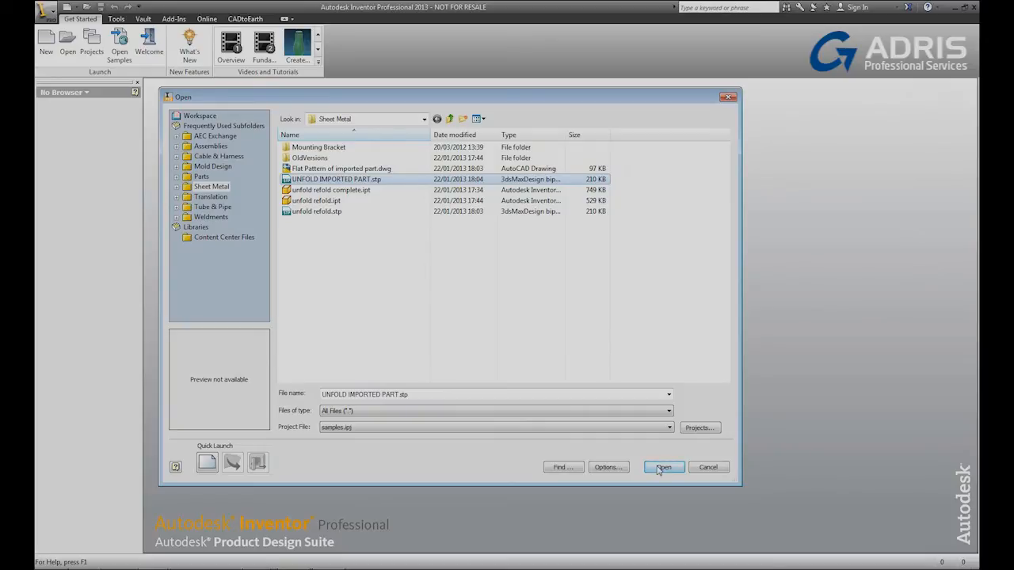
{"action": "left_click", "coordinate": [662, 466]}
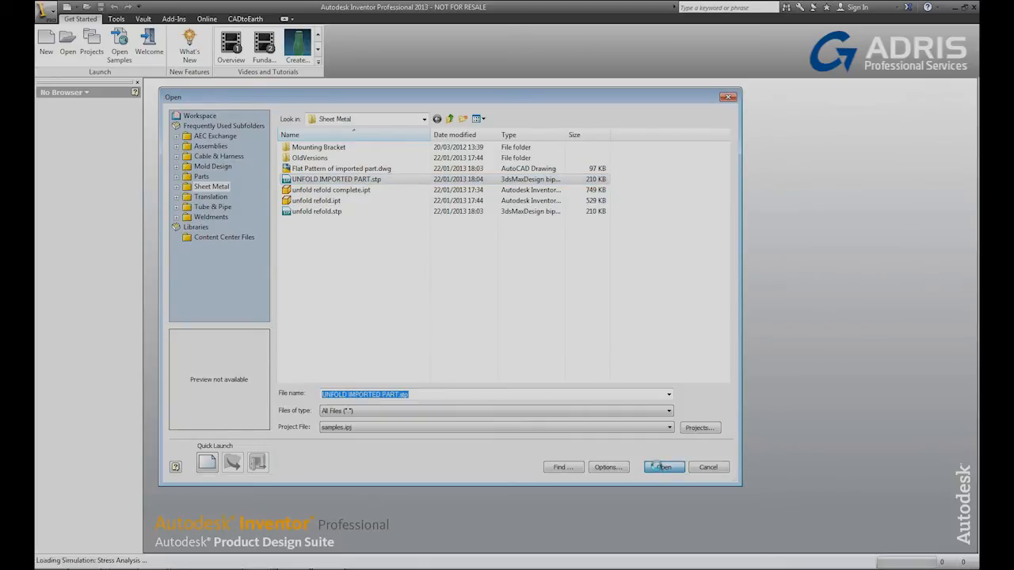
Step: Finish the STEP import and convert the enclosure part to sheet metal
{"action": "left_click", "coordinate": [662, 466]}
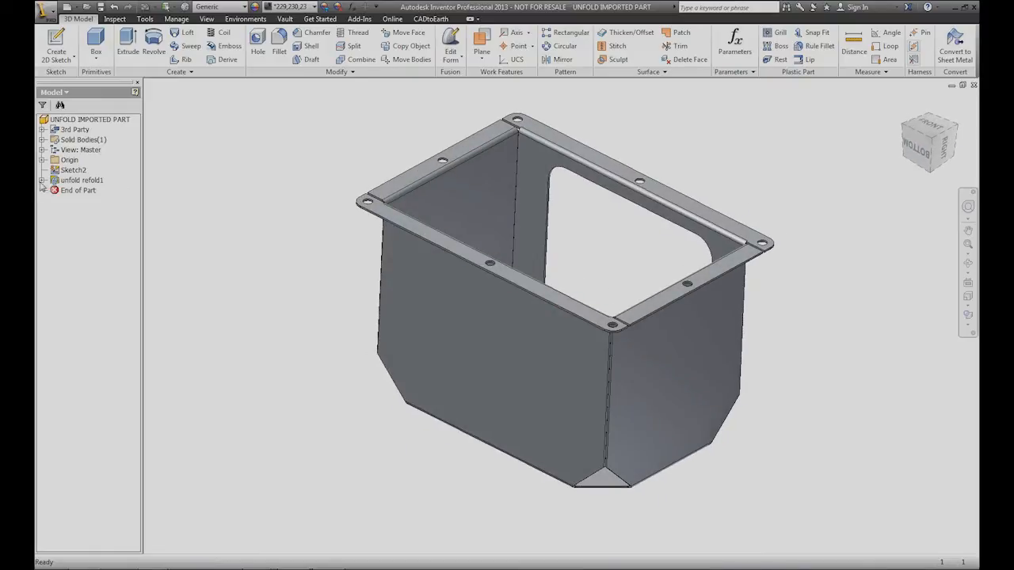
{"action": "left_click", "coordinate": [77, 190]}
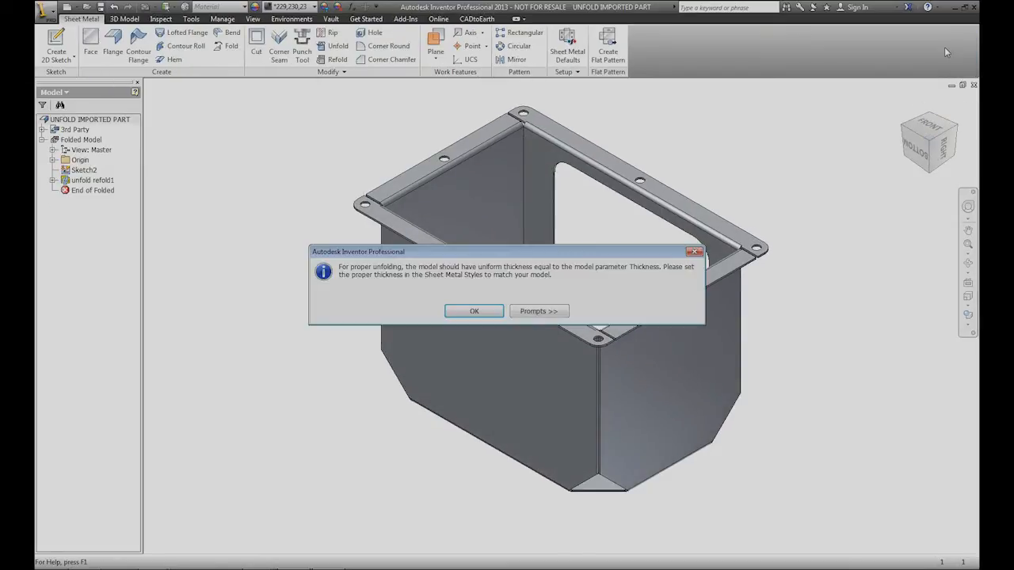
Step: Measure the wall and set the sheet metal default thickness to 1.5 mm
{"action": "left_click", "coordinate": [474, 311]}
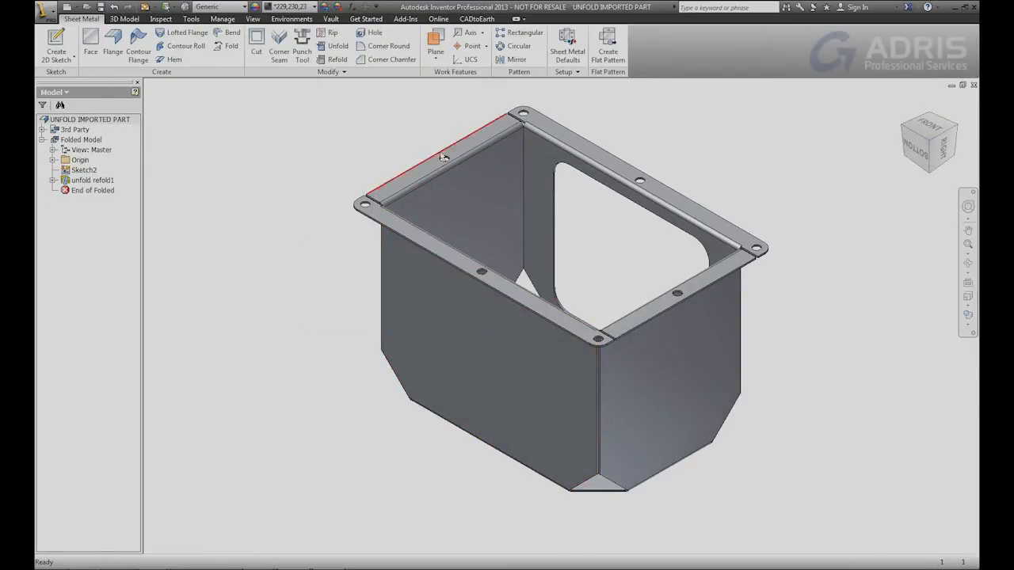
{"action": "right_click", "coordinate": [441, 159]}
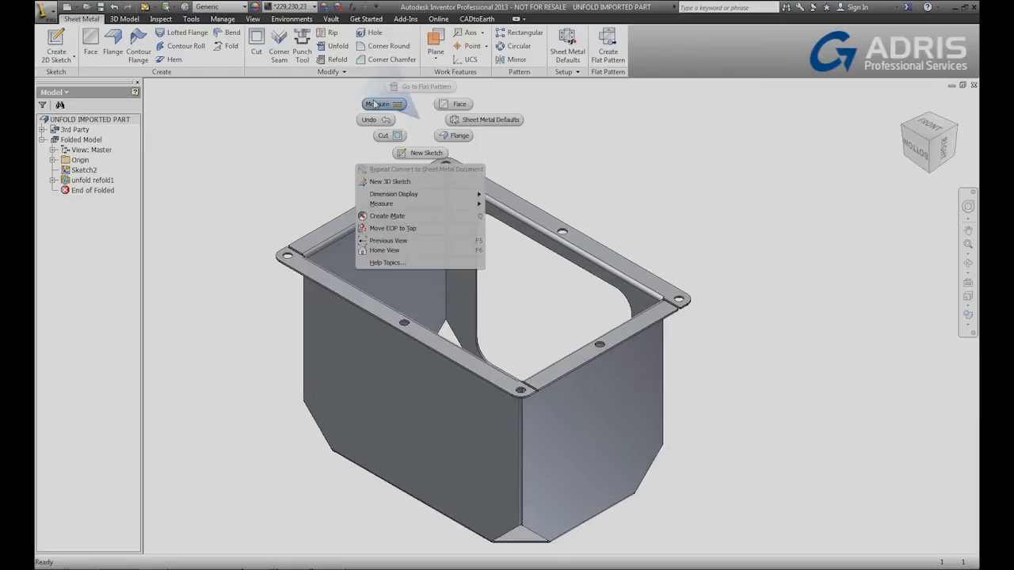
{"action": "left_click", "coordinate": [380, 203]}
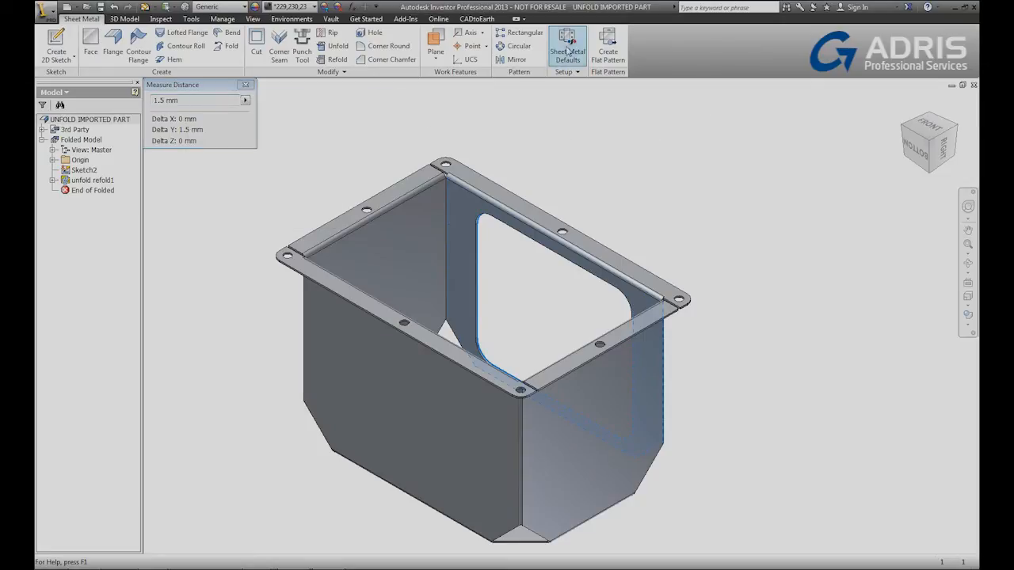
{"action": "left_click", "coordinate": [567, 44]}
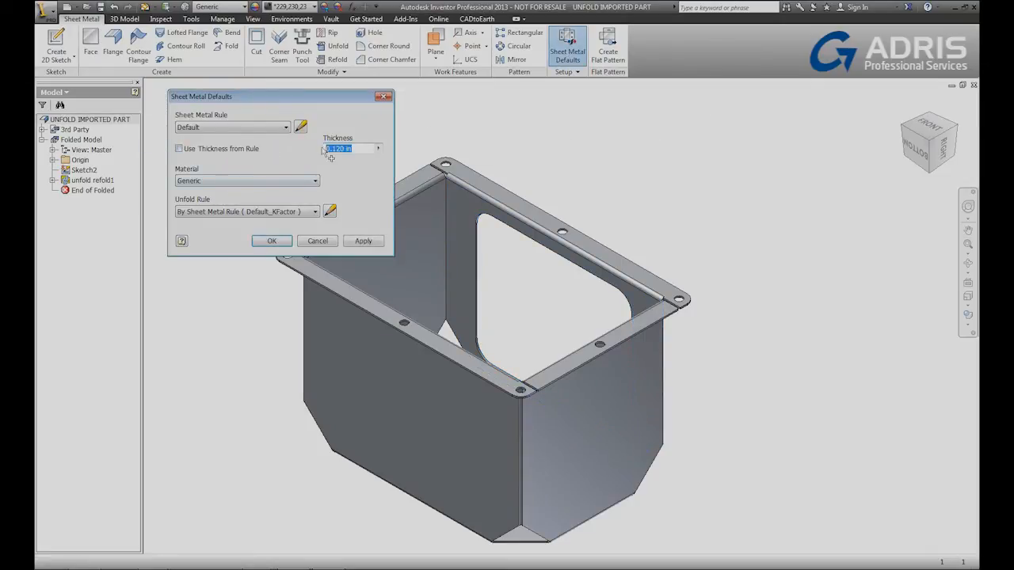
{"action": "type", "text": "1.5 mm"}
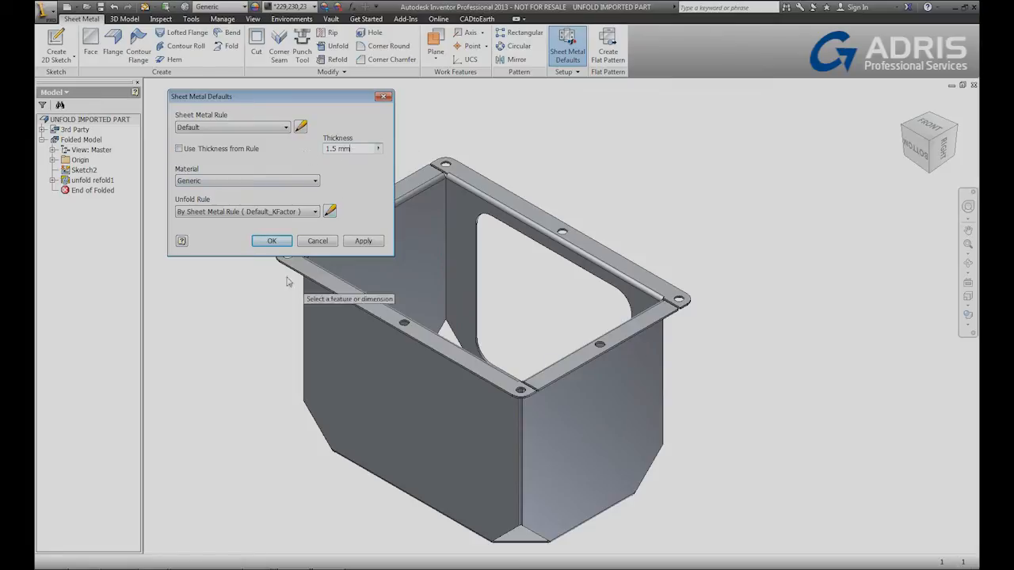
{"action": "left_click", "coordinate": [272, 241]}
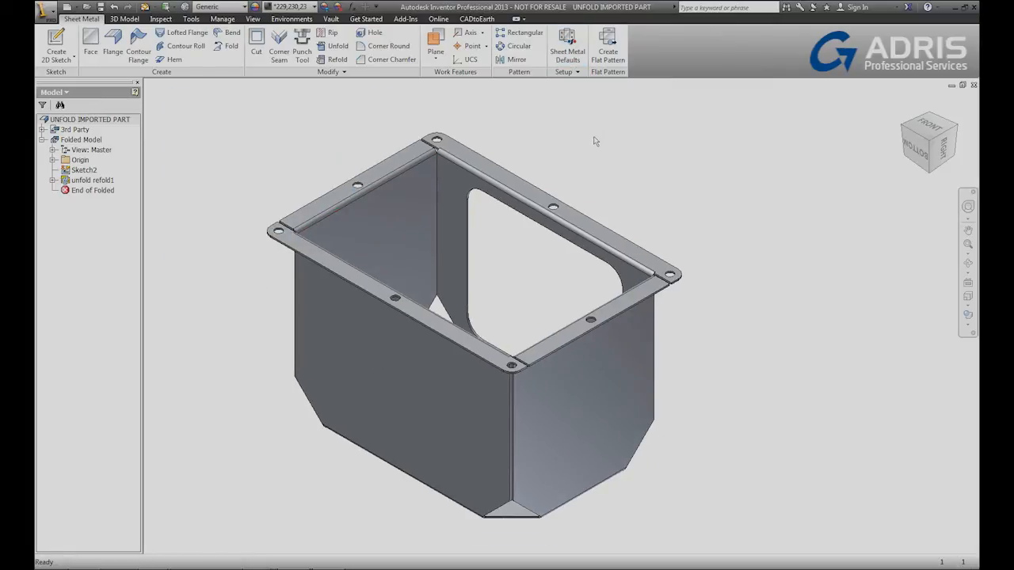
Step: Create the flat pattern with bend lines and view it from the front
{"action": "left_click", "coordinate": [609, 45]}
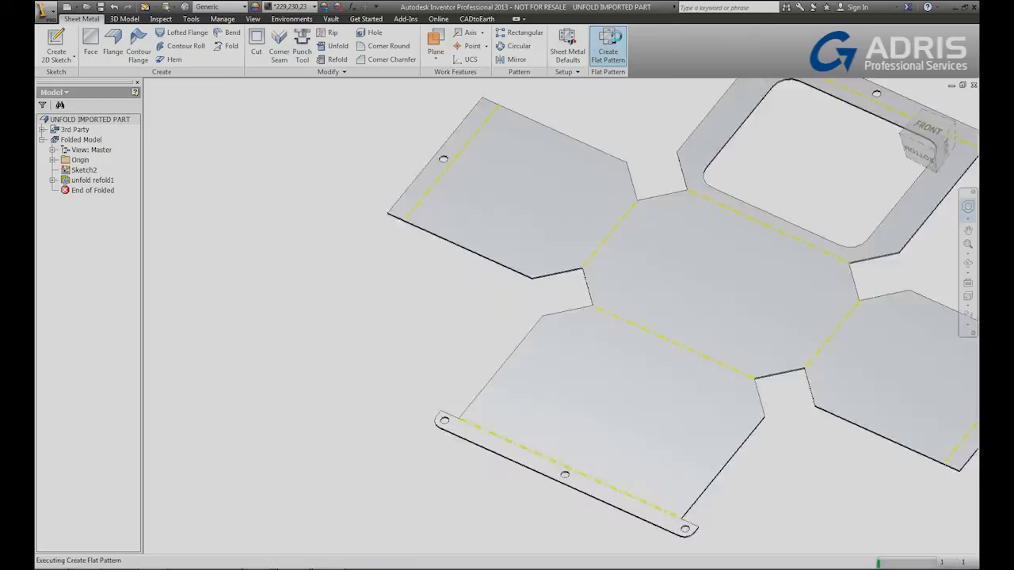
{"action": "left_click", "coordinate": [608, 48]}
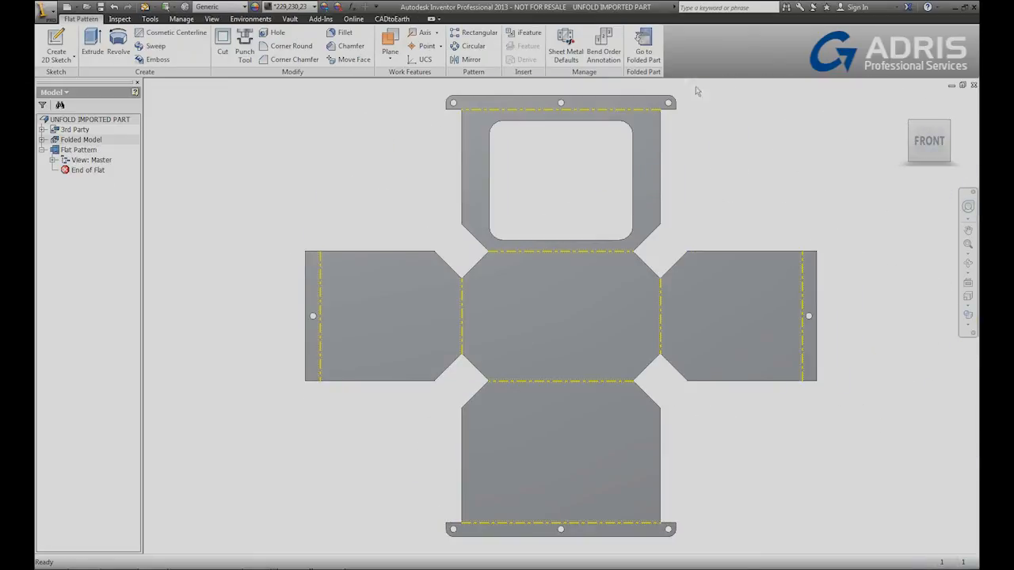